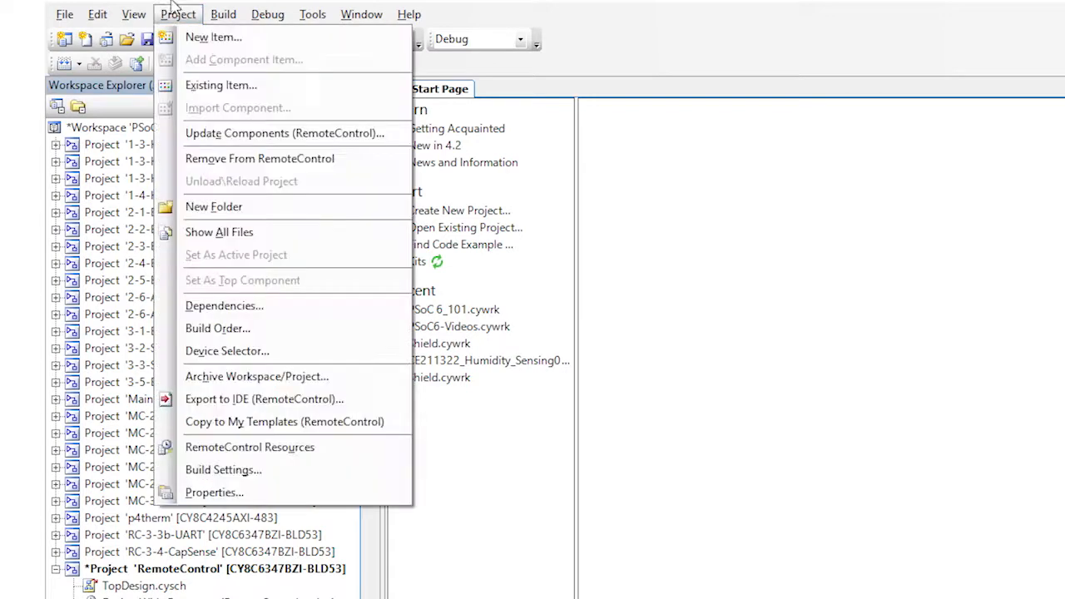
- Reach the CM4 ARM GCC compiler's additional include directories in Build Settings
click(223, 469)
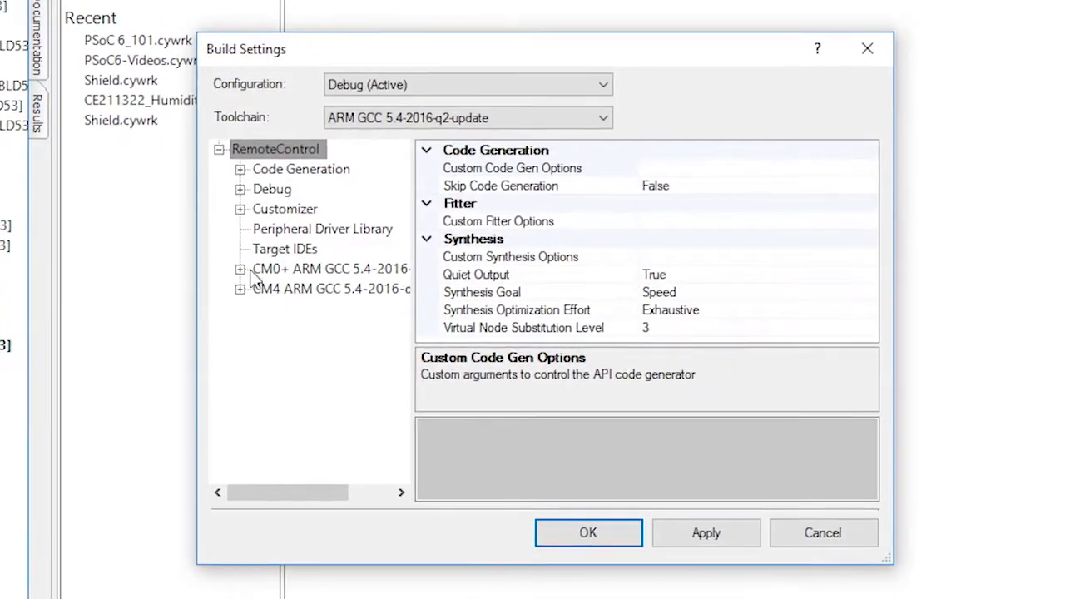
click(239, 289)
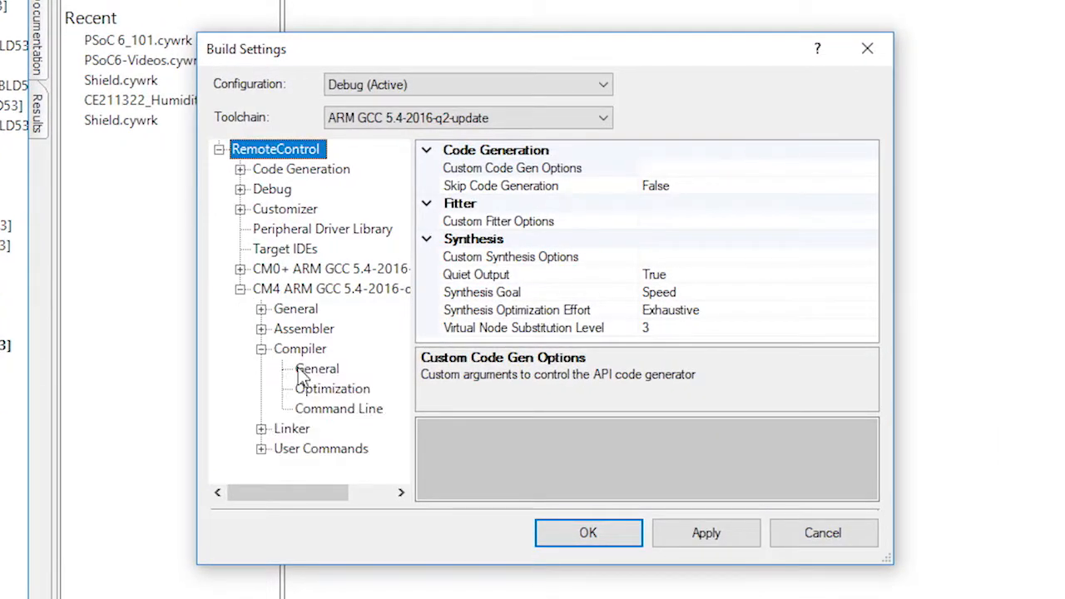
click(316, 369)
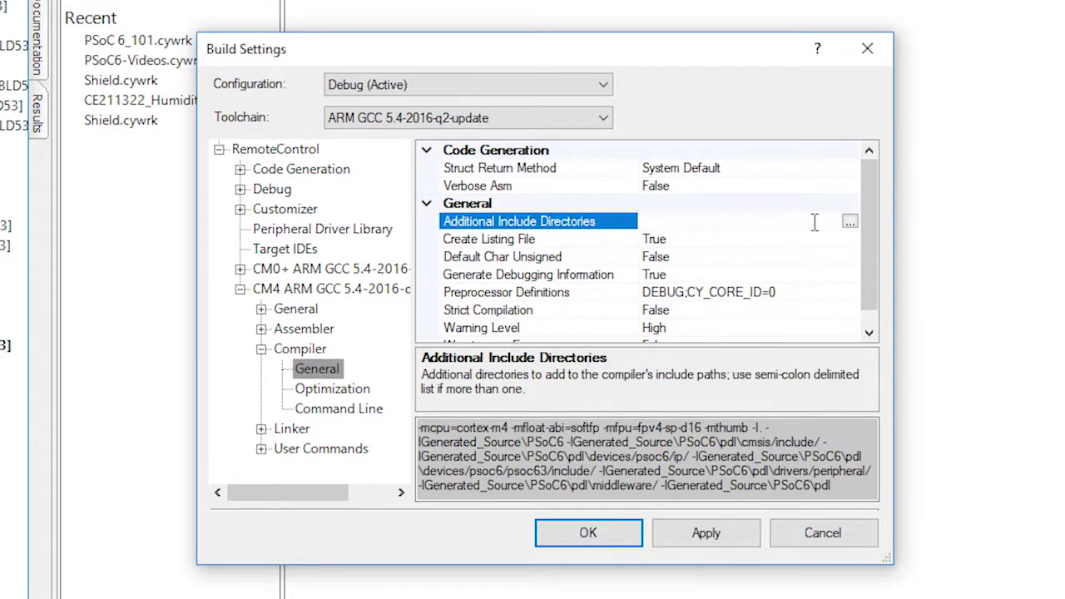
click(849, 219)
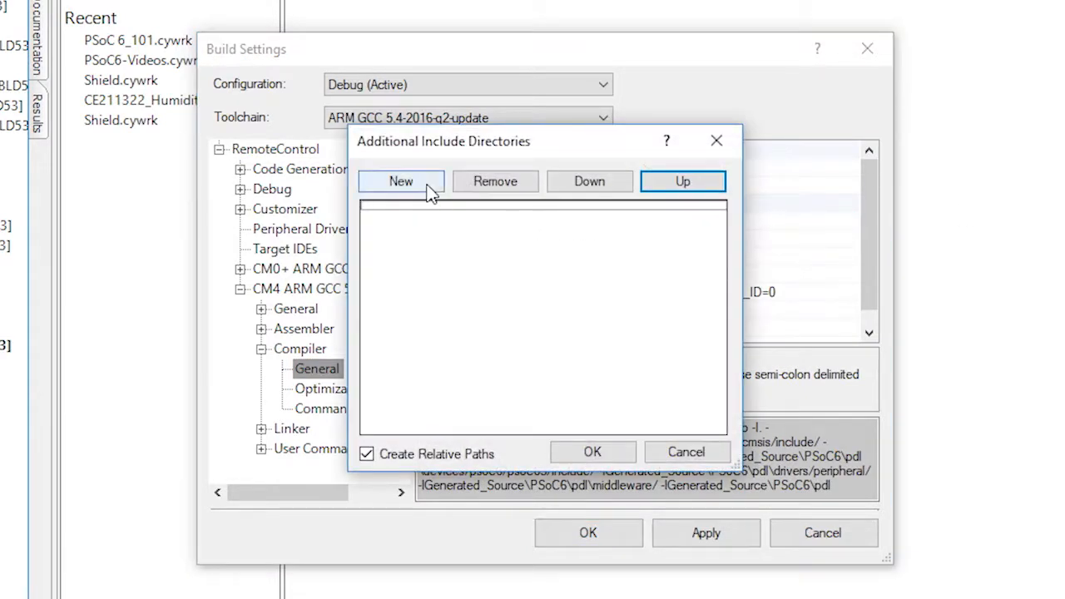
- Add the BMI160_driver folder as a new include directory and confirm the list
click(400, 179)
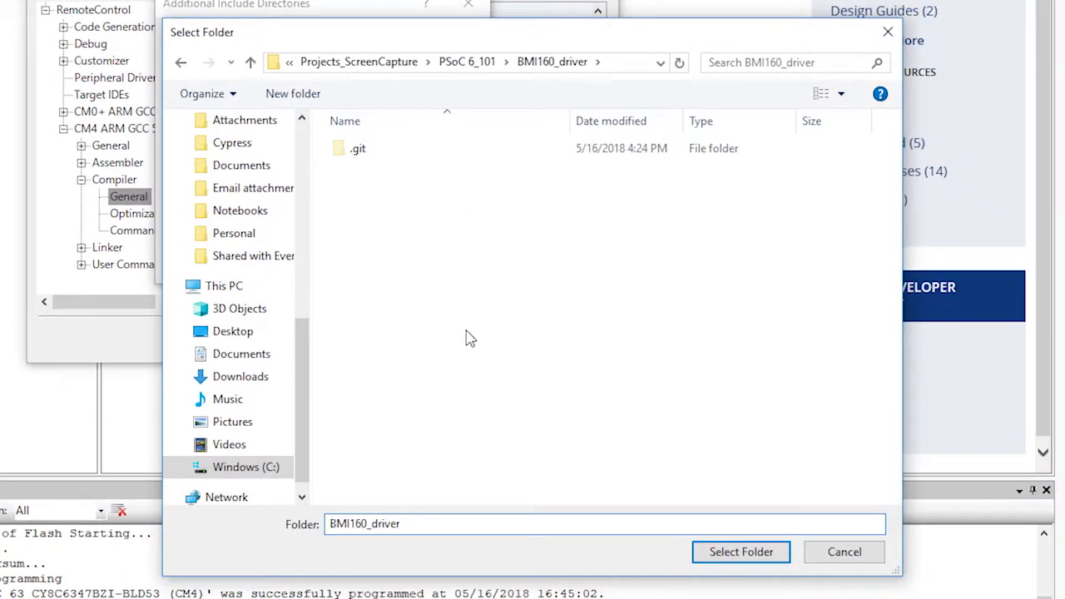
click(739, 552)
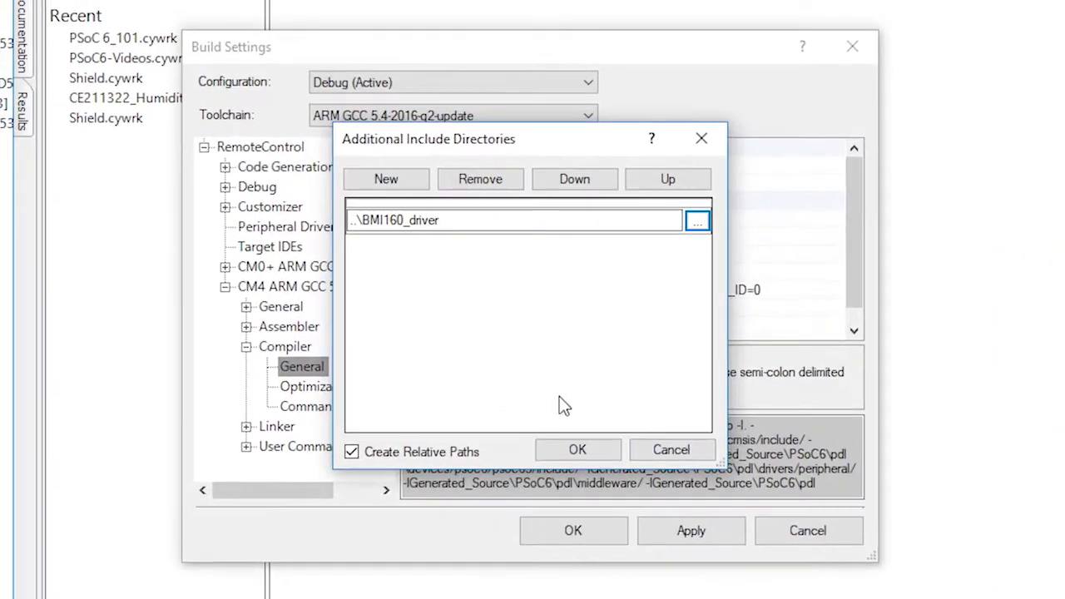
click(576, 449)
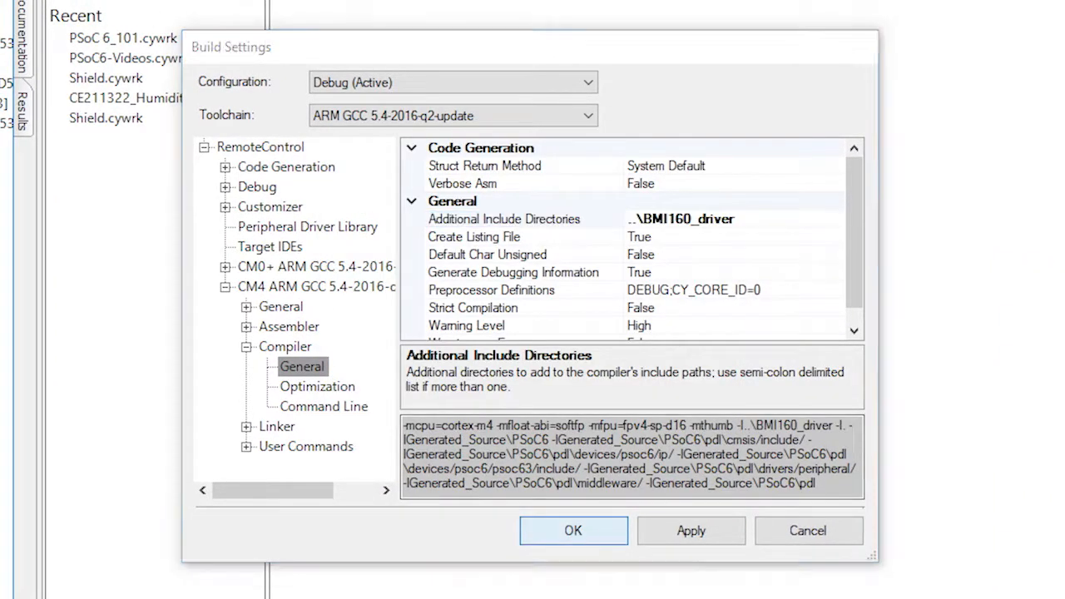
- Close Build Settings, find the I2C component and configure it as Master
click(573, 531)
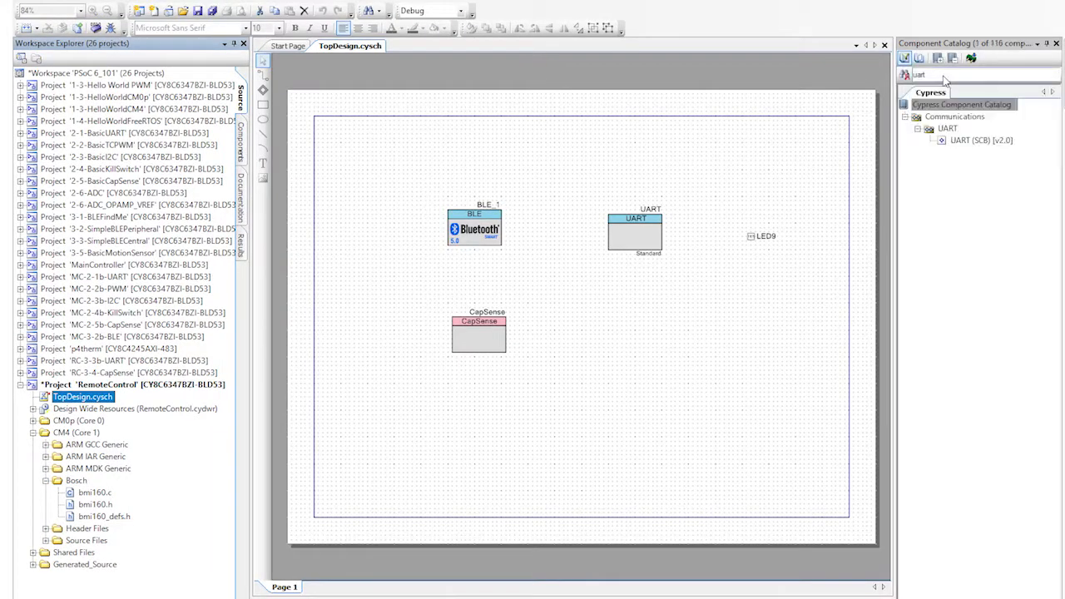
text(i2c)
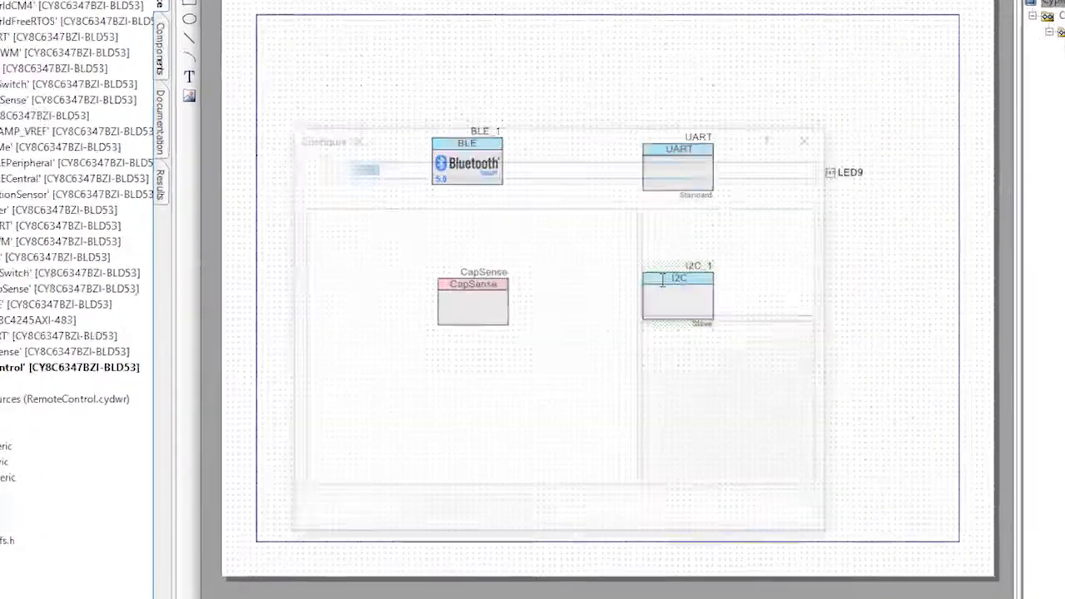
double_click(678, 296)
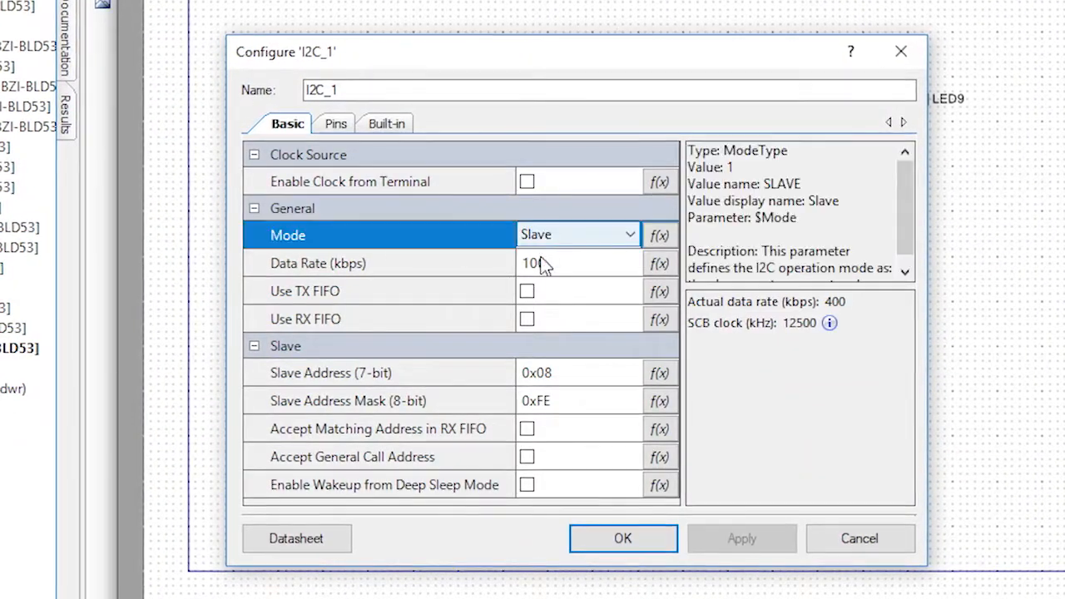
click(577, 233)
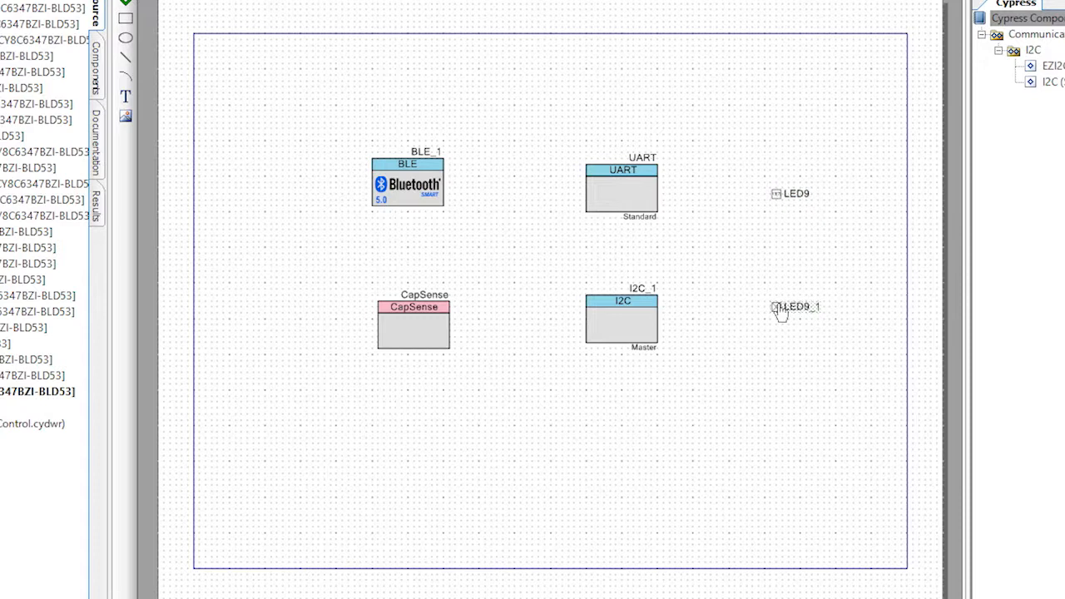
- Rename the newly placed digital output pin to LED8
double_click(796, 307)
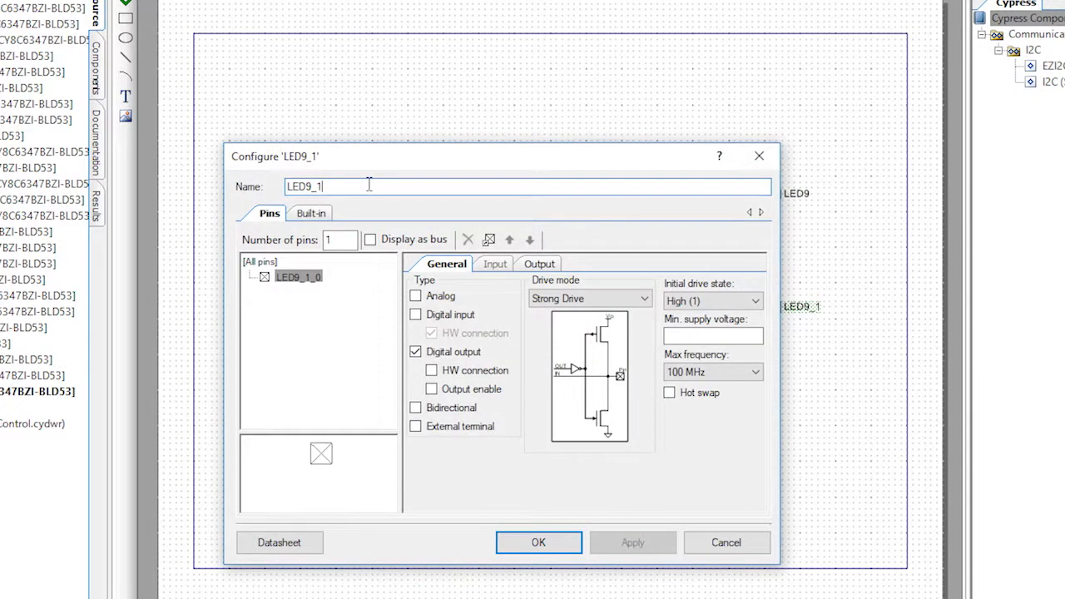
text(LED8)
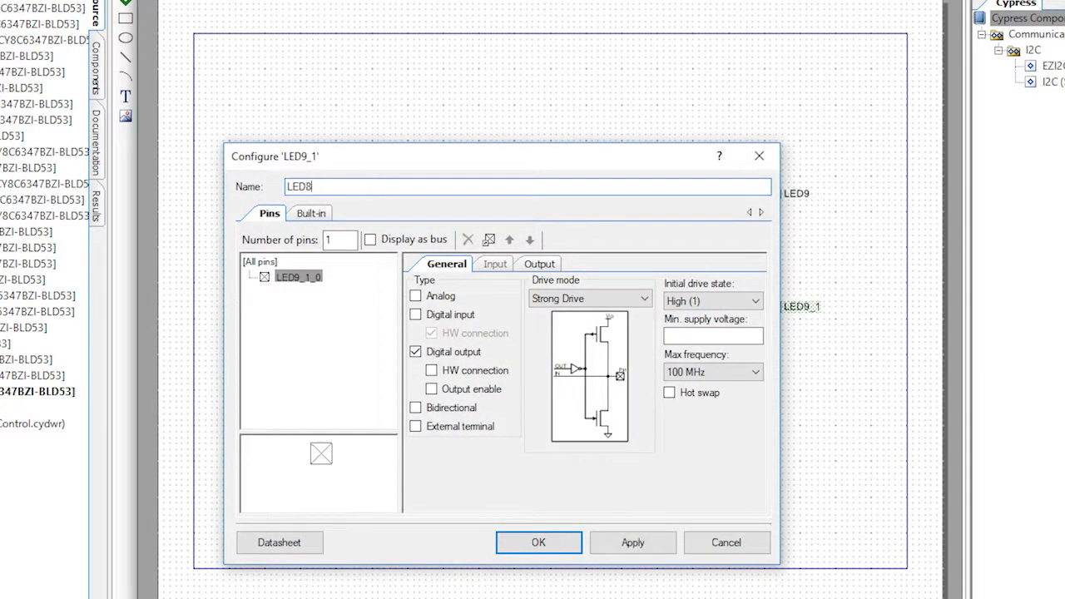
click(539, 542)
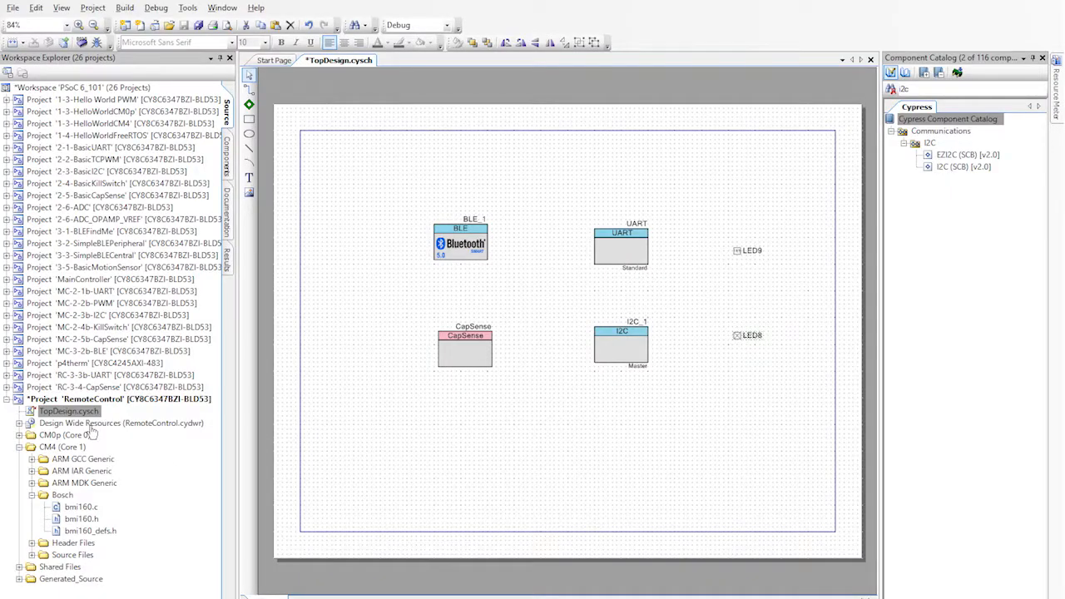
- Show the device pin map from the RemoteControl design-wide resources
double_click(121, 423)
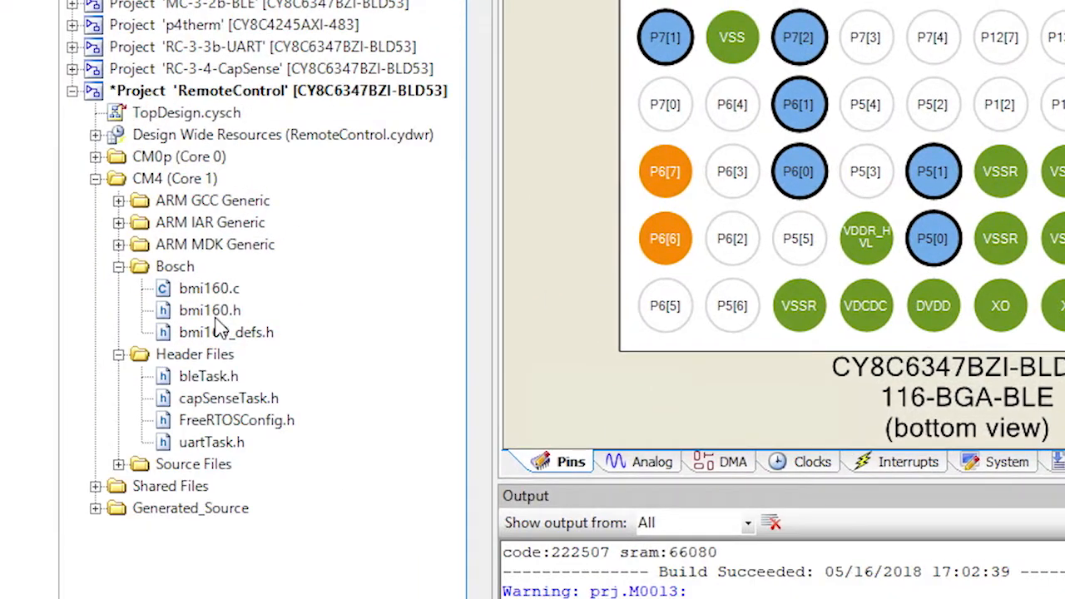
mouse_move(220, 366)
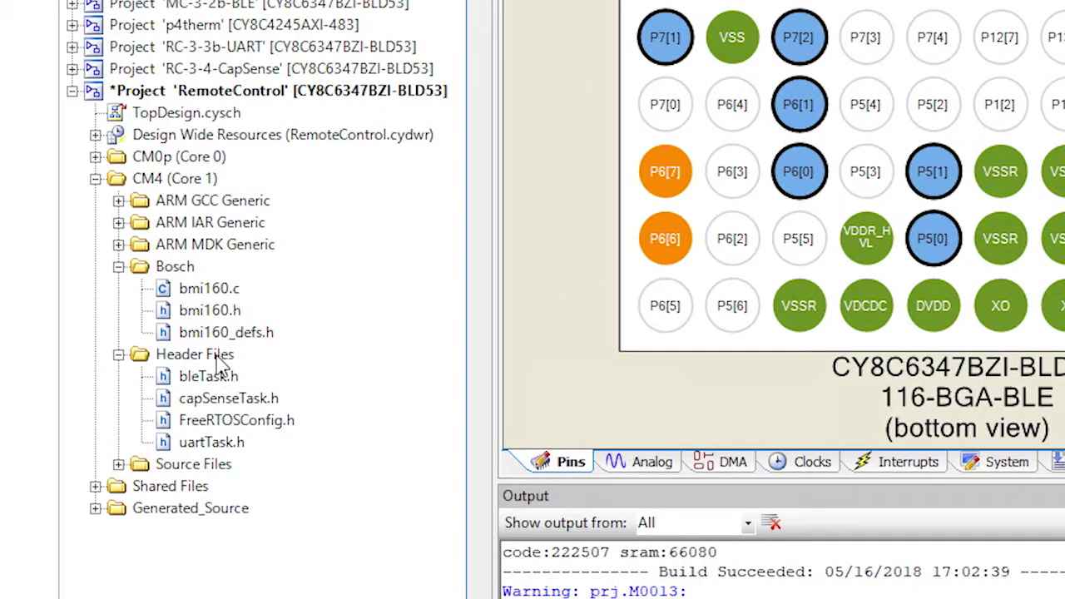
- Add a new item to the CM4 Header Files folder
right_click(195, 353)
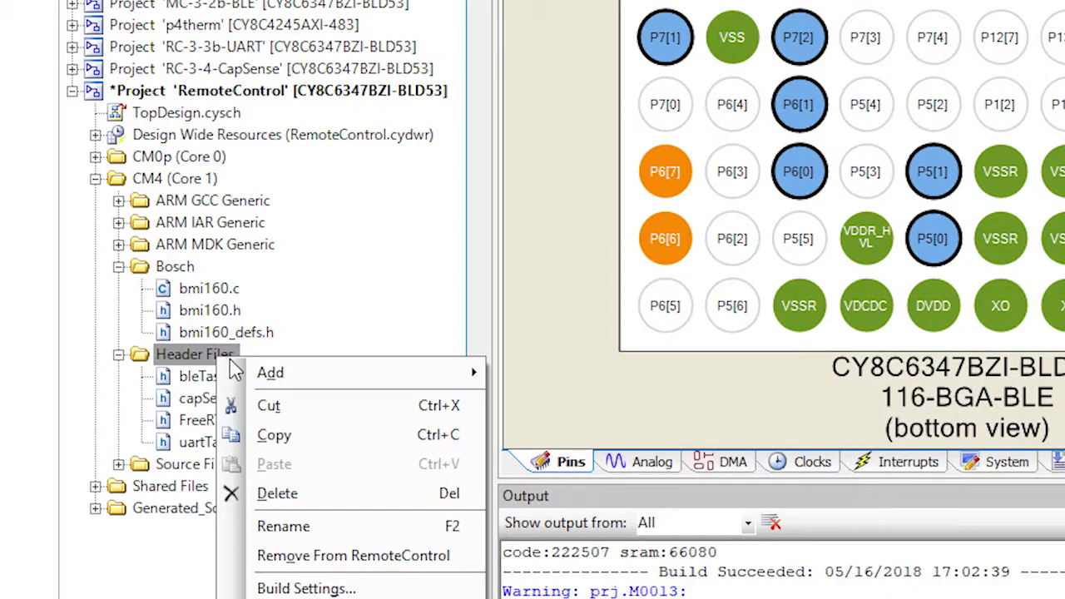
mouse_move(269, 372)
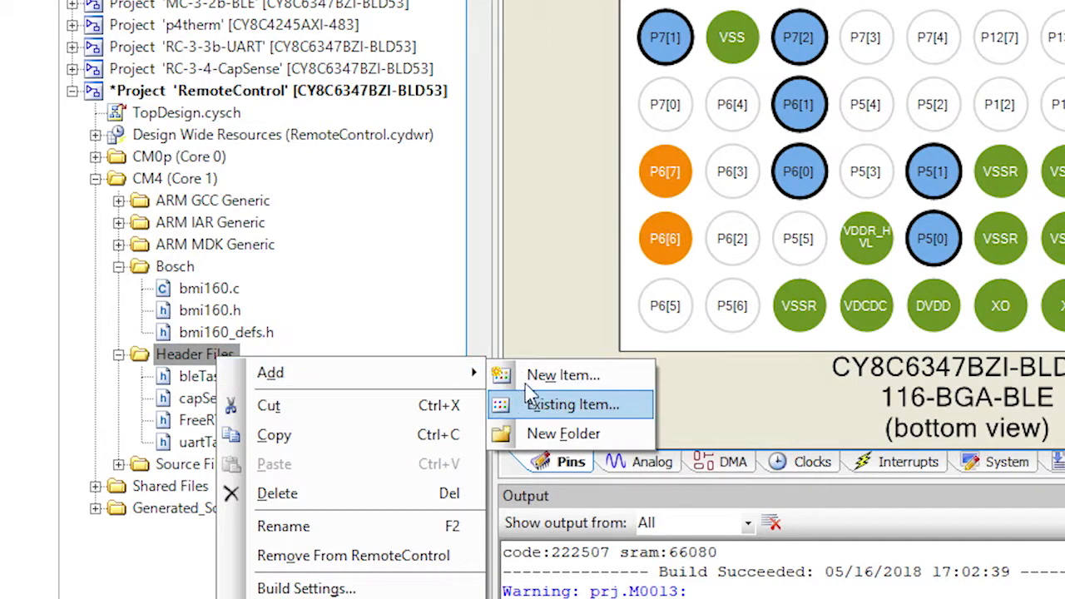
click(563, 375)
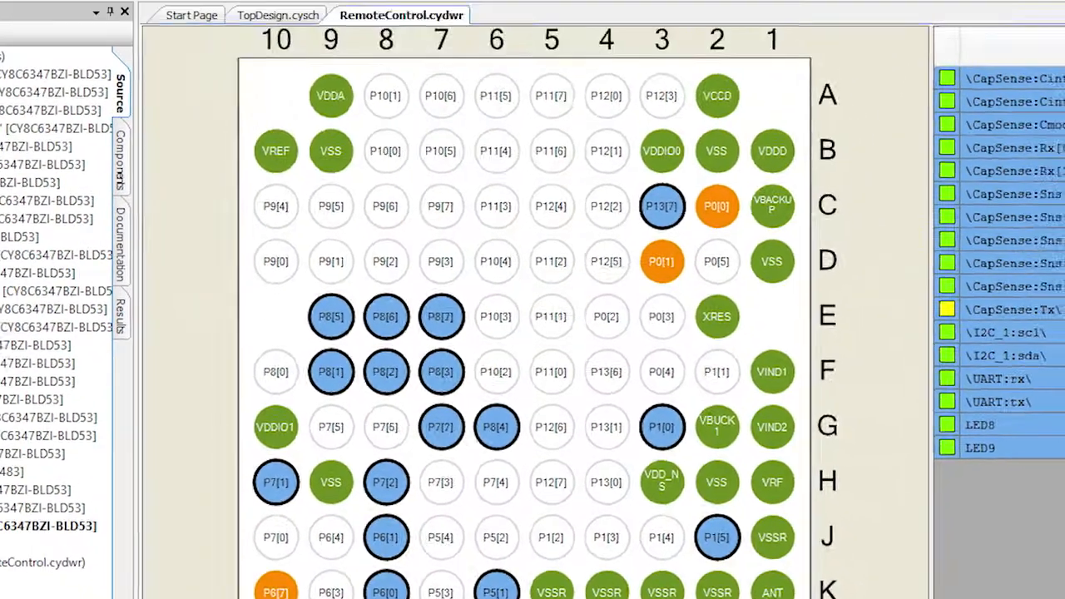
- Fill motionTask.h with #pragma once, event_groups.h, extern systemInputMode and the motionTask prototype
click(503, 23)
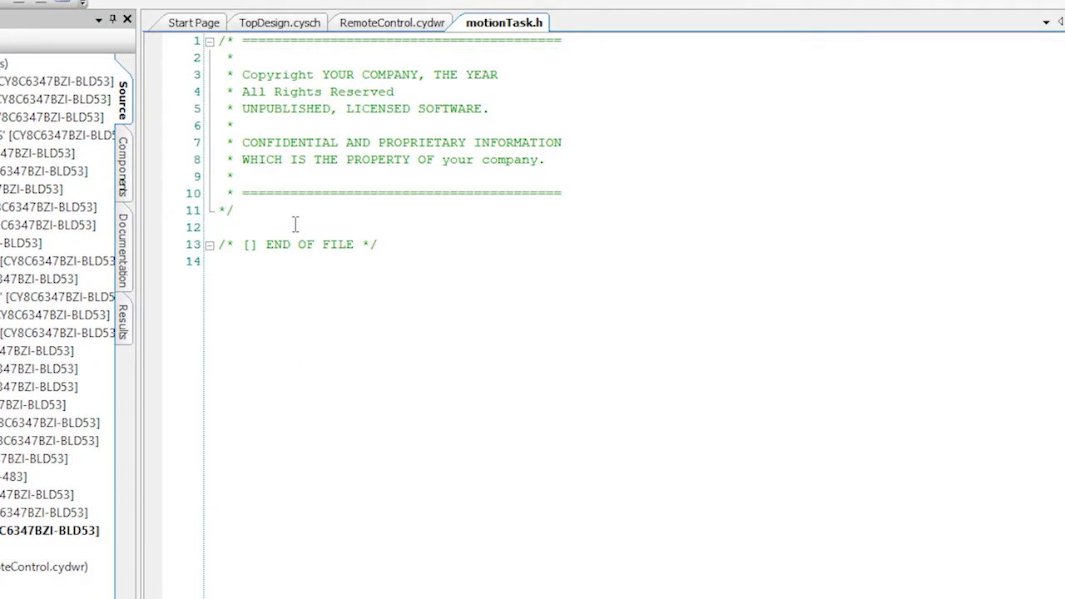
text(#pragma once)
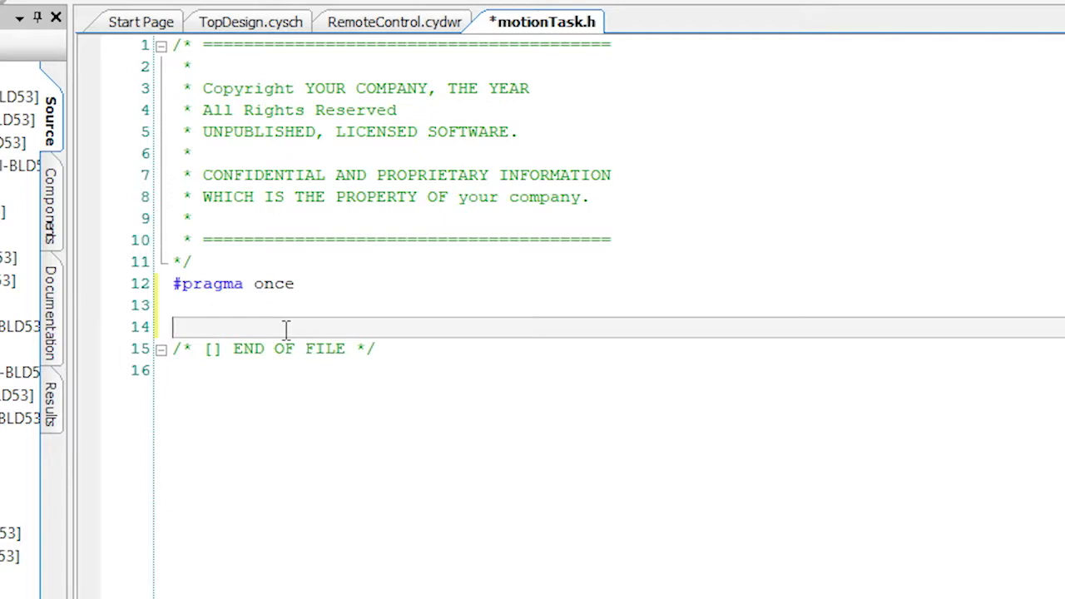
text(#include "event_groups.h")
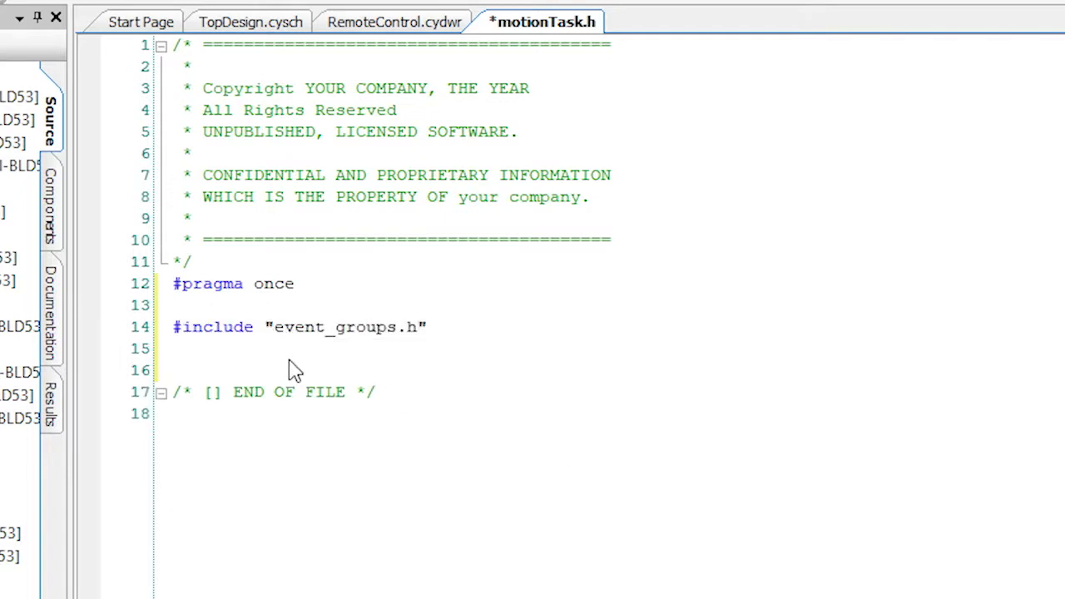
text(extern EventGroupHandle_t systemInputMode;)
text(#define MODE_CAPSENSE (1<<1))
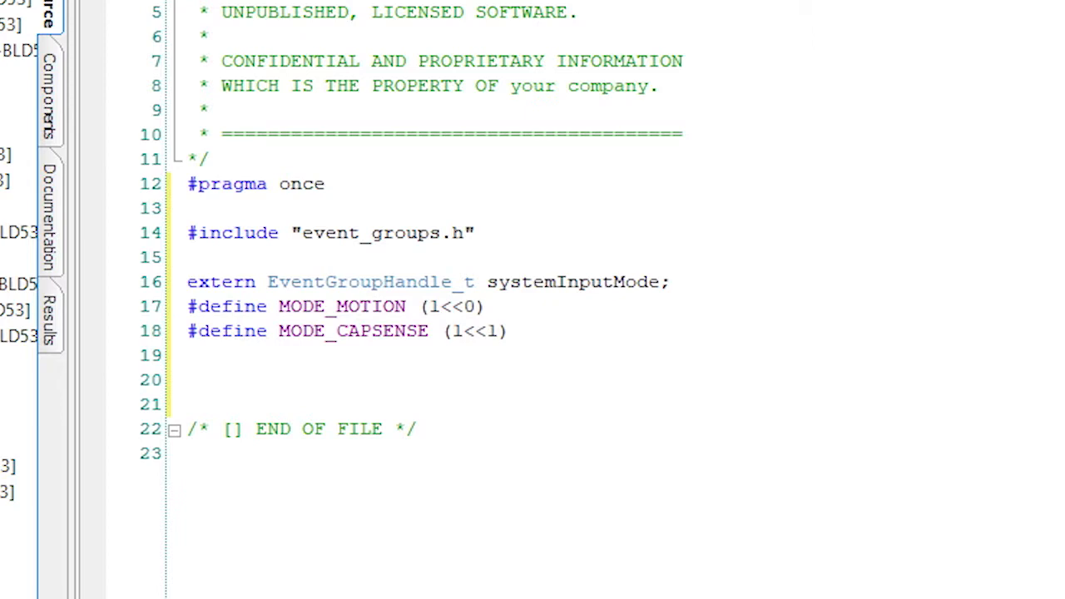
mouse_move(260, 386)
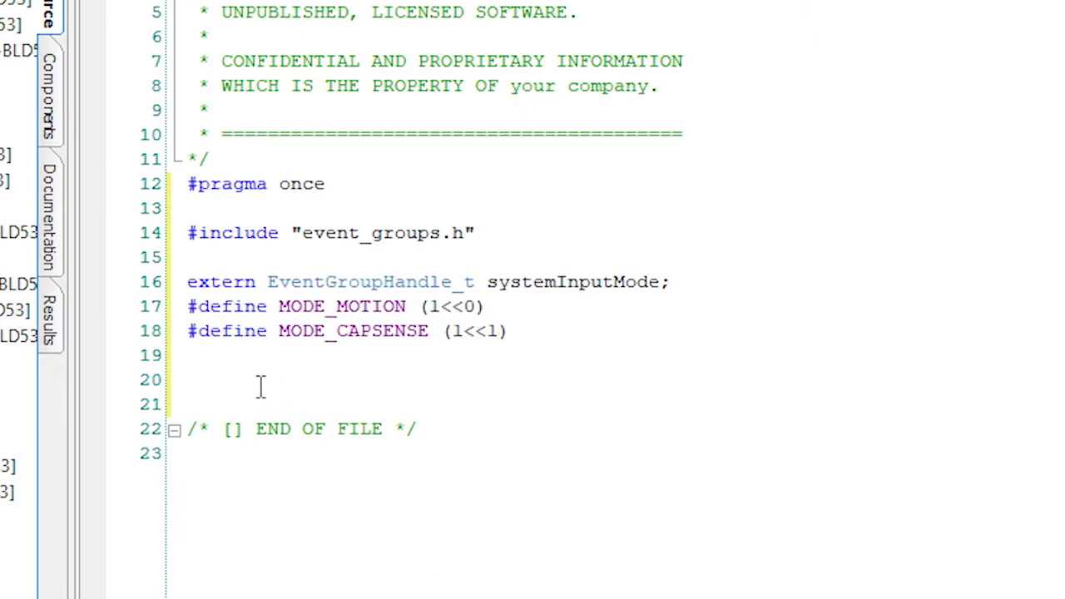
text(void motionTask(void *arg);)
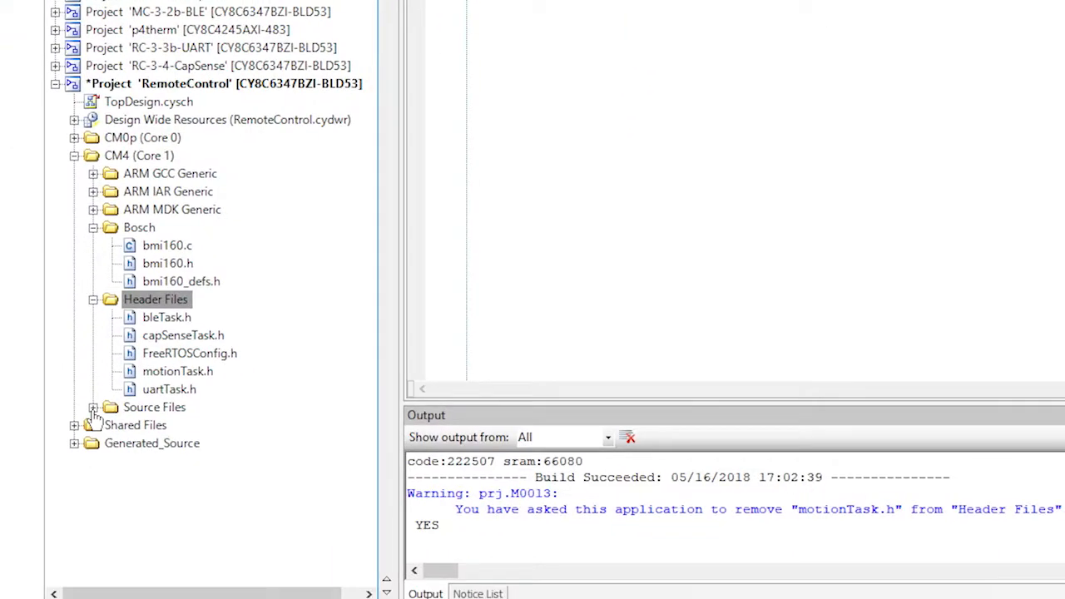
- Add xTaskCreate(motionTask,"motionTask",1024,0,1,0) to main_cm4.c
click(93, 406)
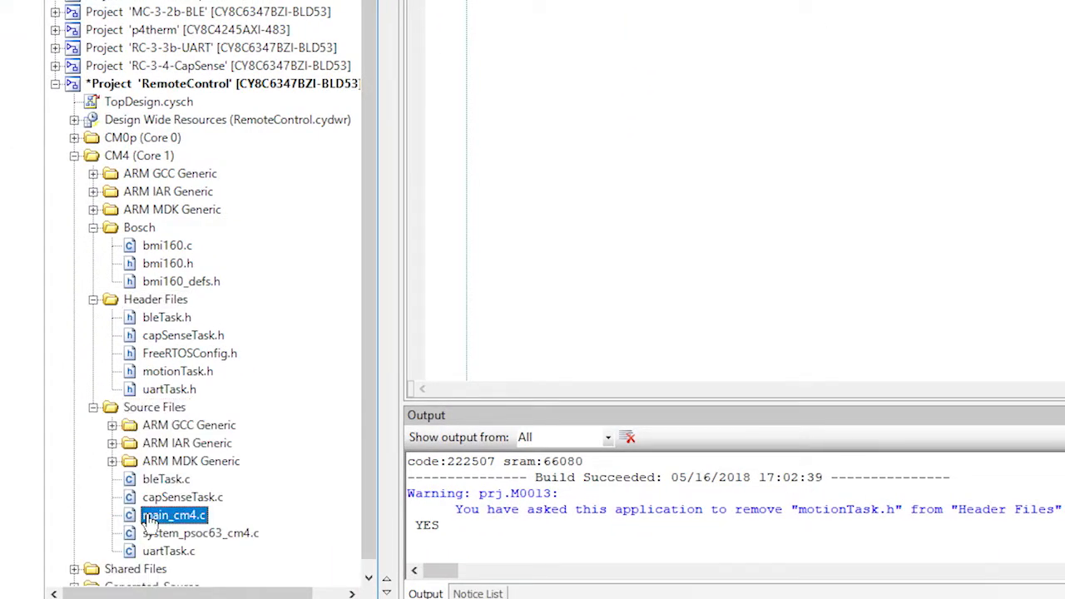
double_click(173, 516)
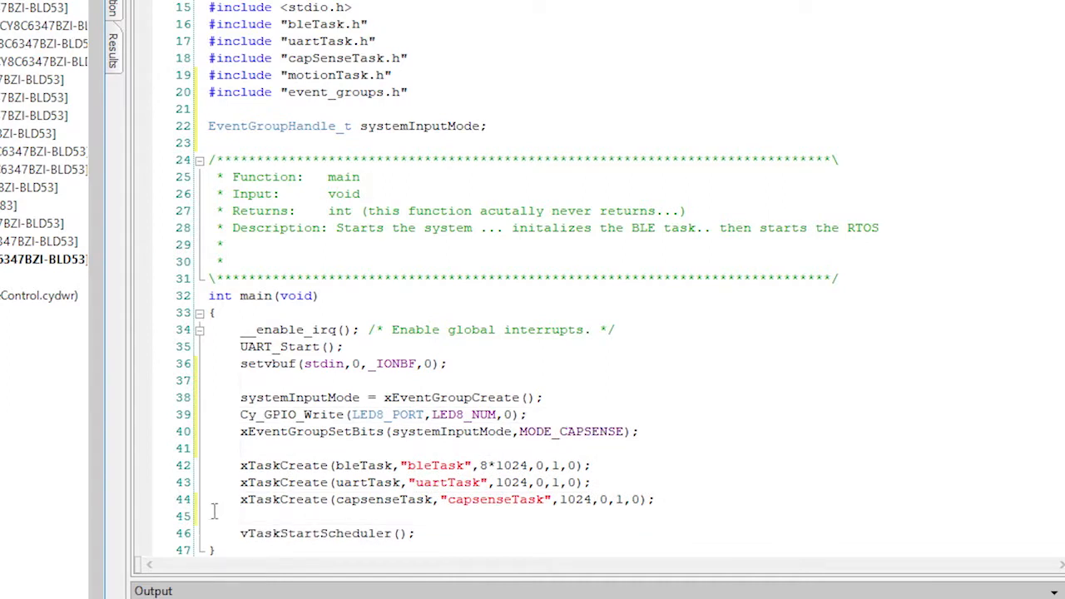
text(xTaskCreate(motionTask,"motionTask",1024,0,1,0);)
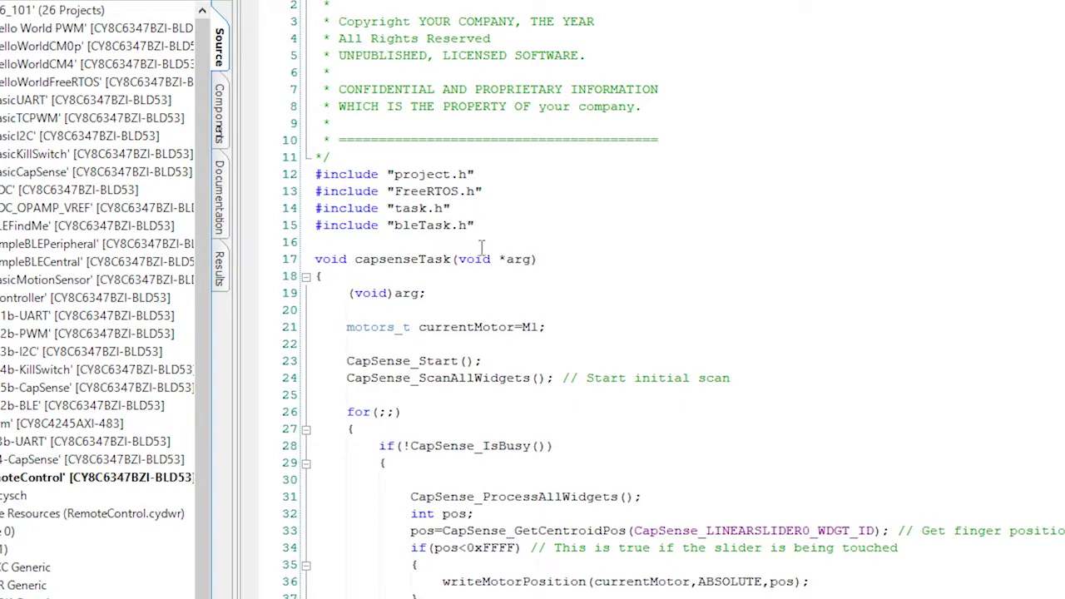
- Include motionTask.h and require MODE_CAPSENSE bits on systemInputMode in the slider condition
text(#include "motionTask.h")
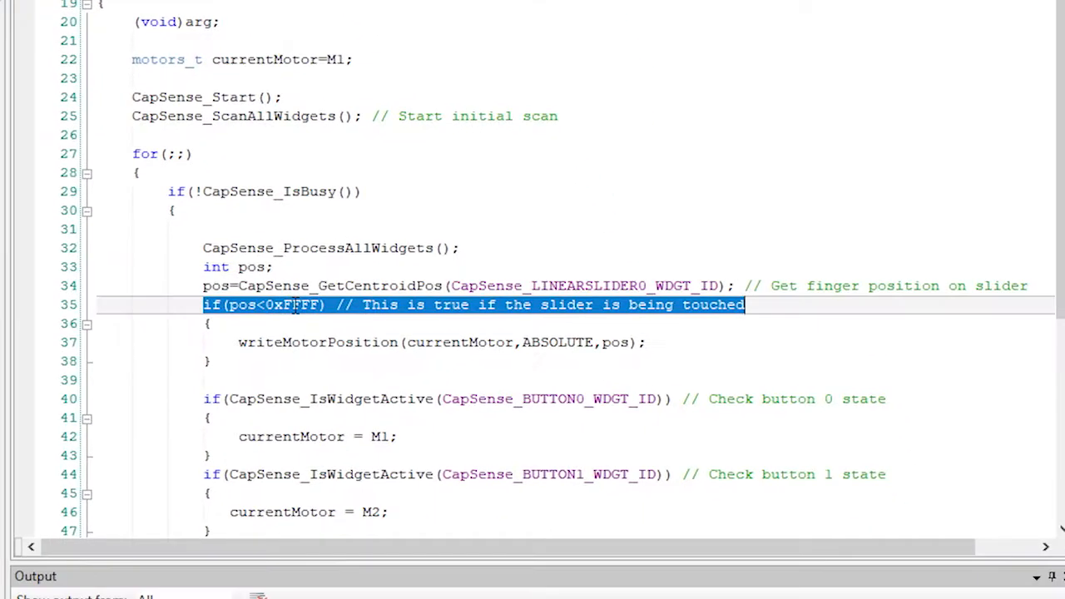
text(&& xEventGroupGetBits(systemInputMode) == MODE_CAPSENSE))
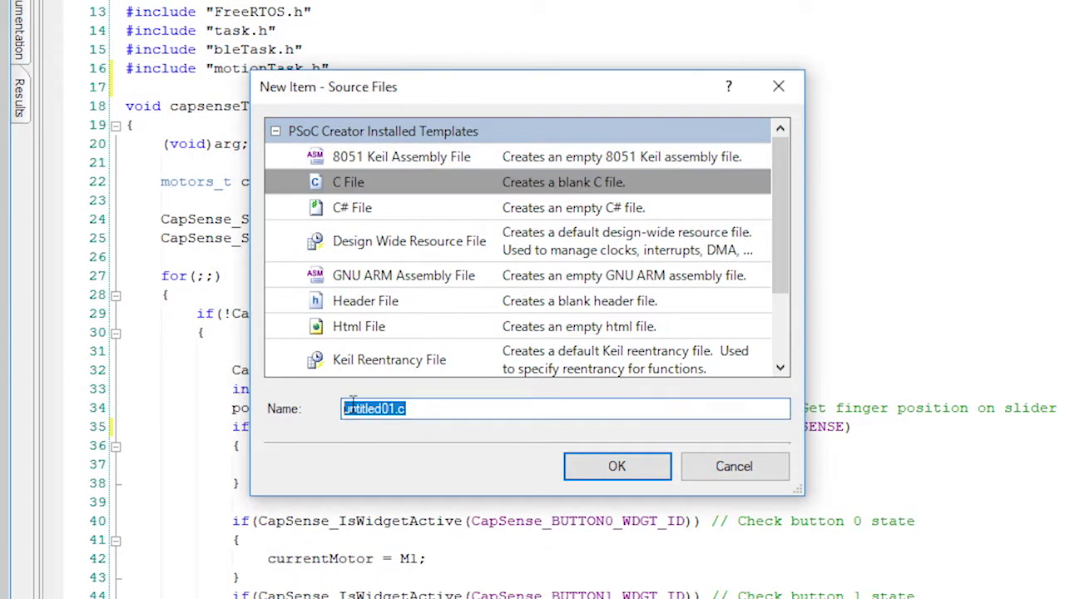
- Create motionTask.c and paste in the BMI160 sensor code
text(motionTask.c)
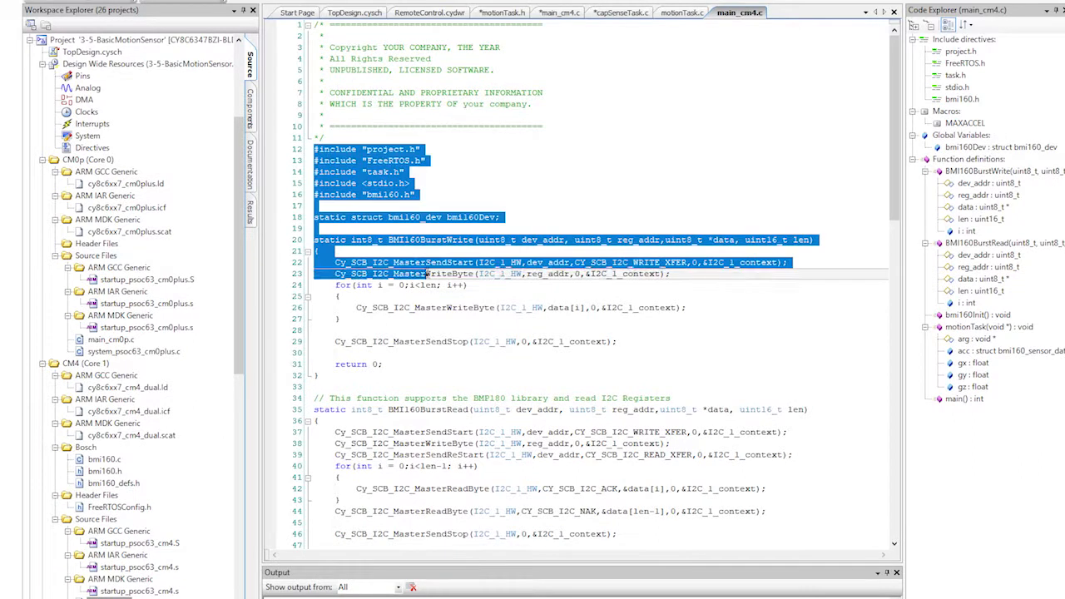
scroll(down, 3)
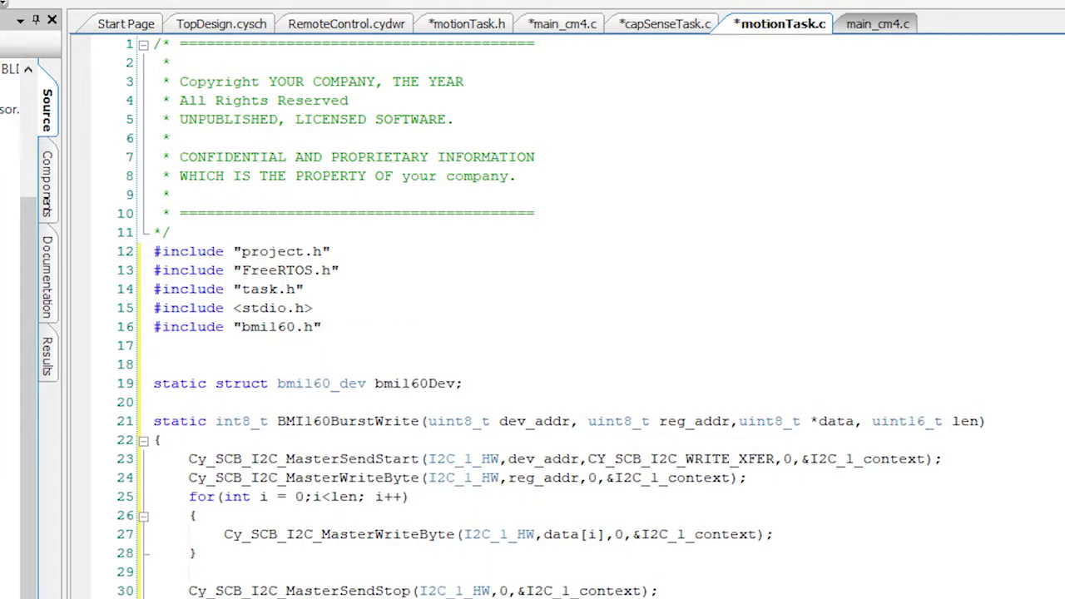
- Include bleTask.h and declare TickType_t lastMovement = 0 in motionTask
text(#include "bleTask.h")
text(#include "motionTask.h")
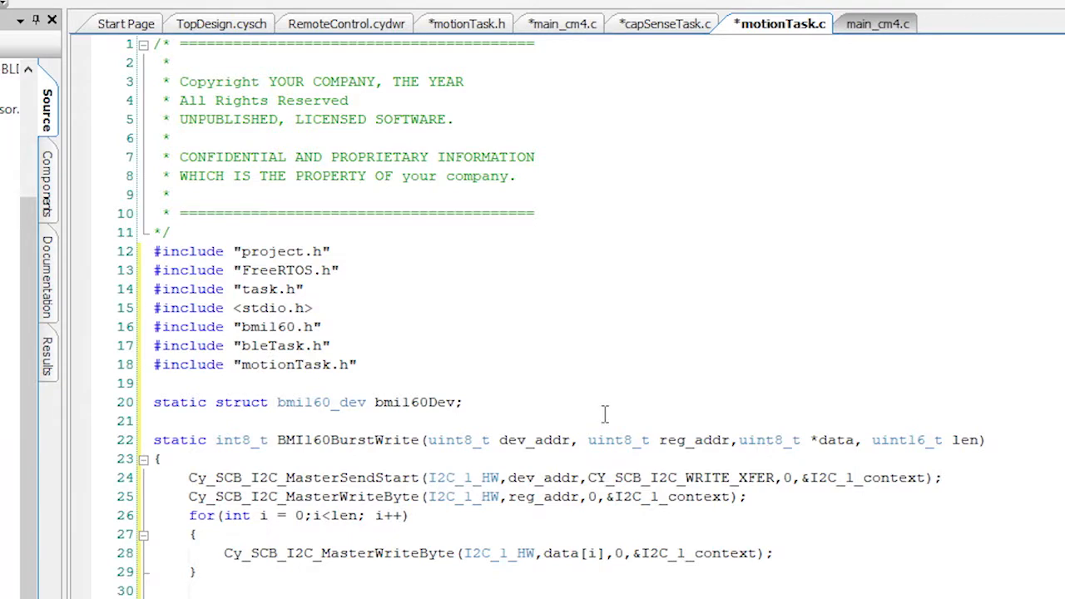
scroll(down, 3)
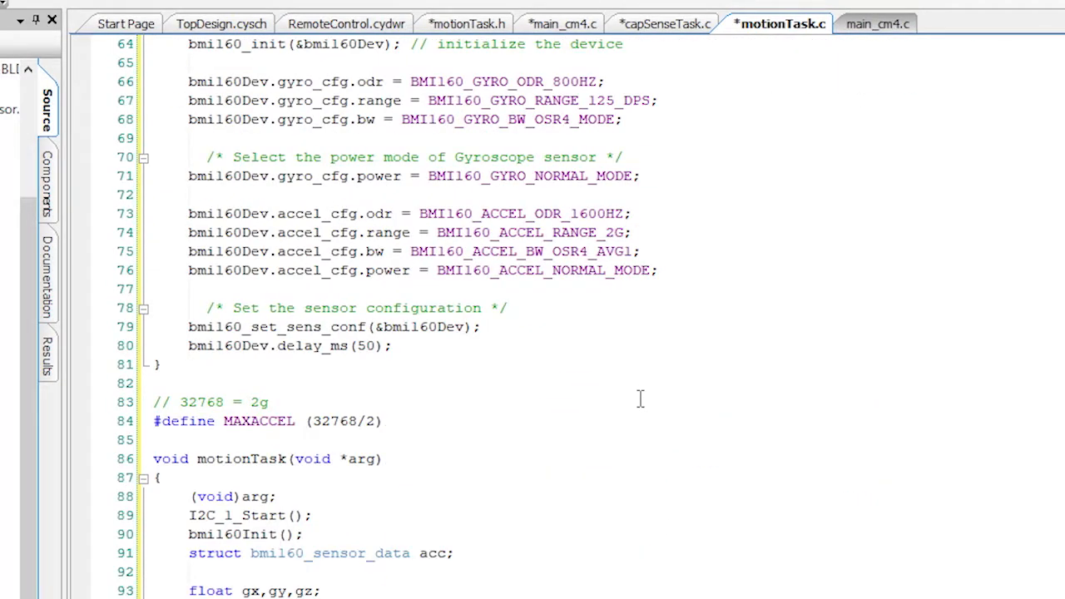
scroll(down, 3)
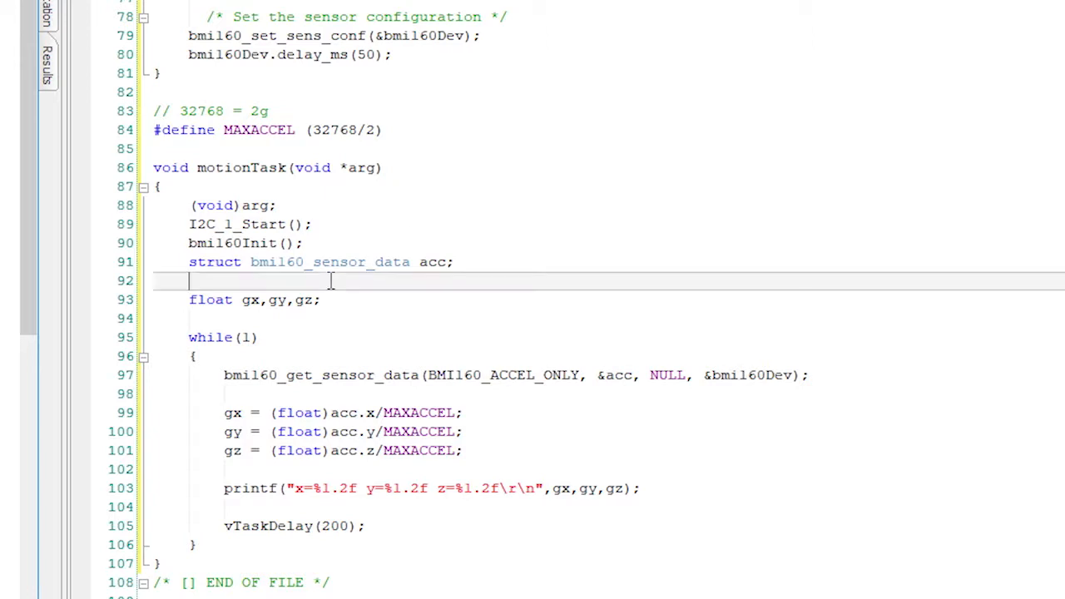
text(TickType_t lastMovement = 0;)
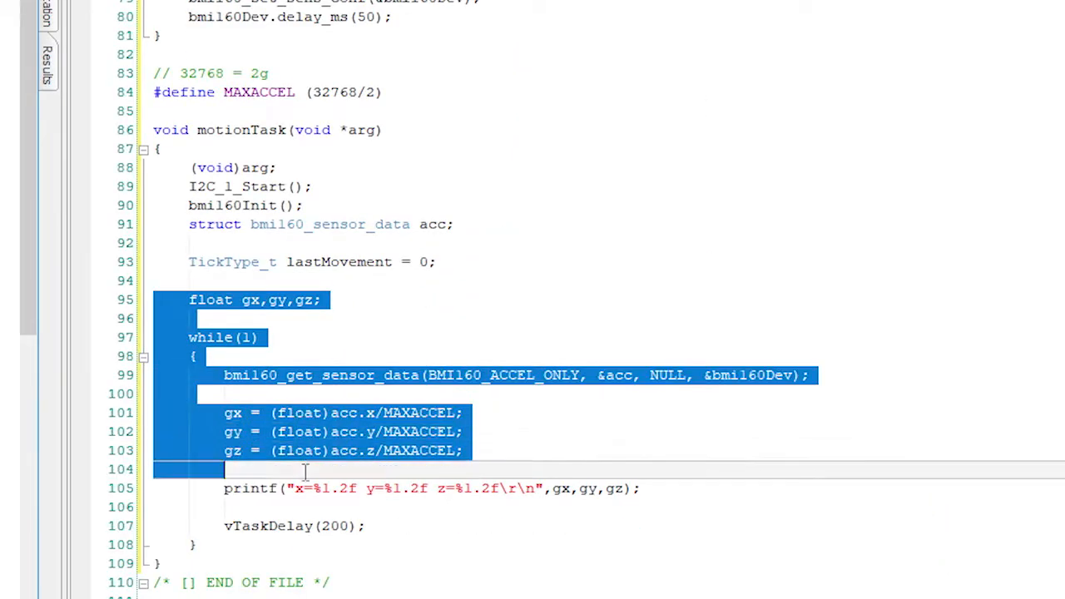
- Paste the acos-based tilt-to-motor loop with mode switching and writeMotorPosition calls
scroll(down, 3)
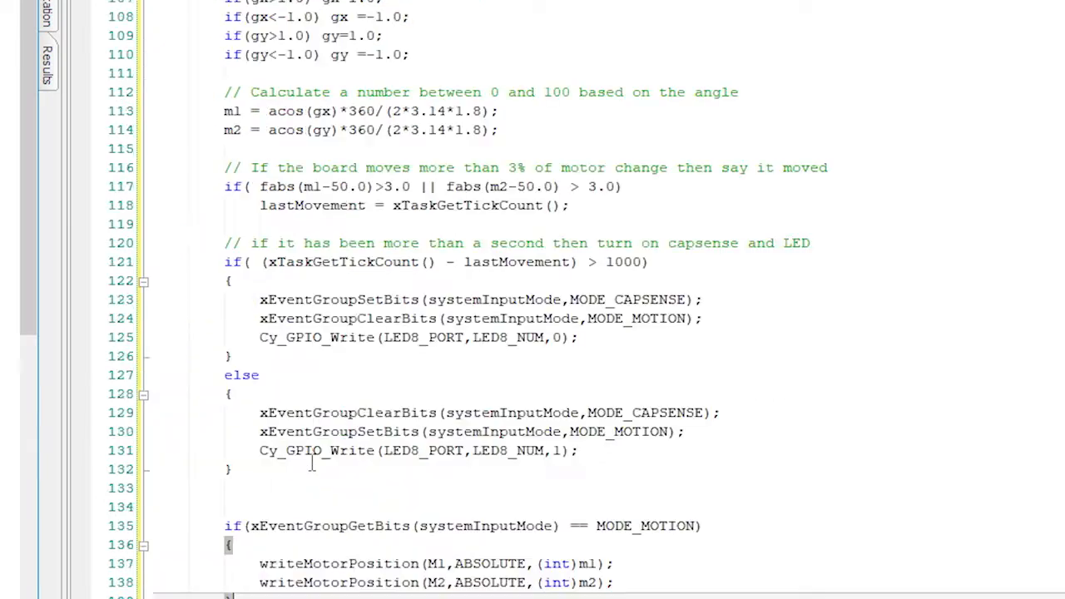
scroll(down, 3)
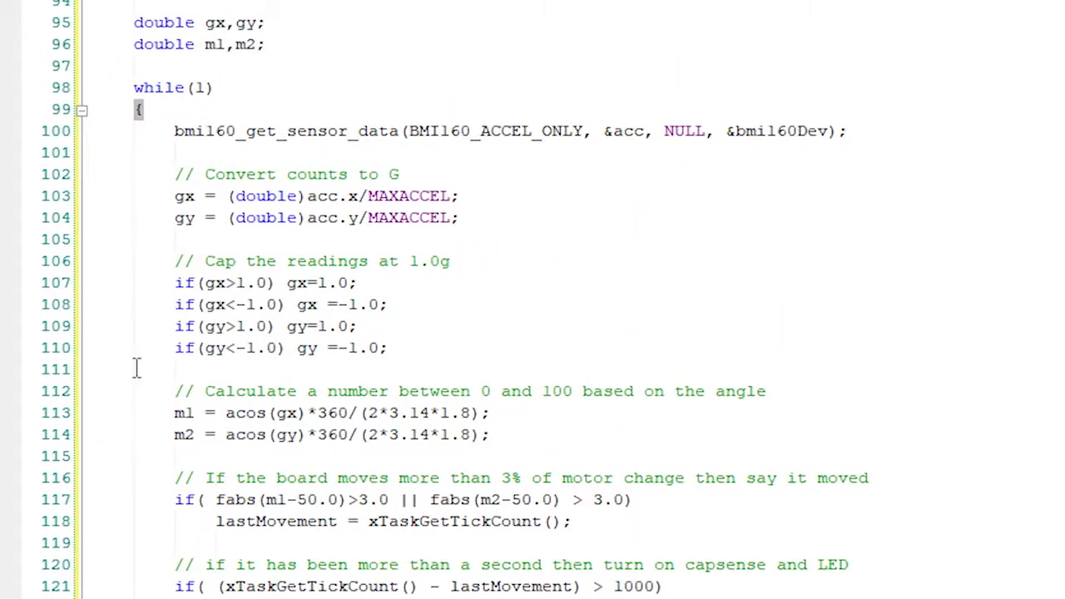
mouse_move(143, 558)
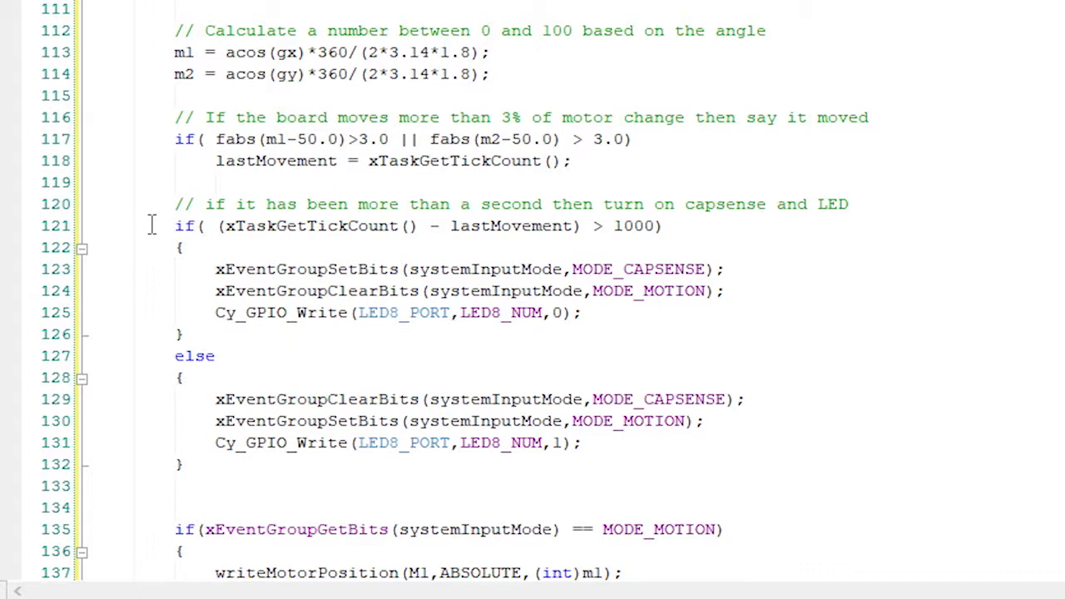
mouse_move(333, 226)
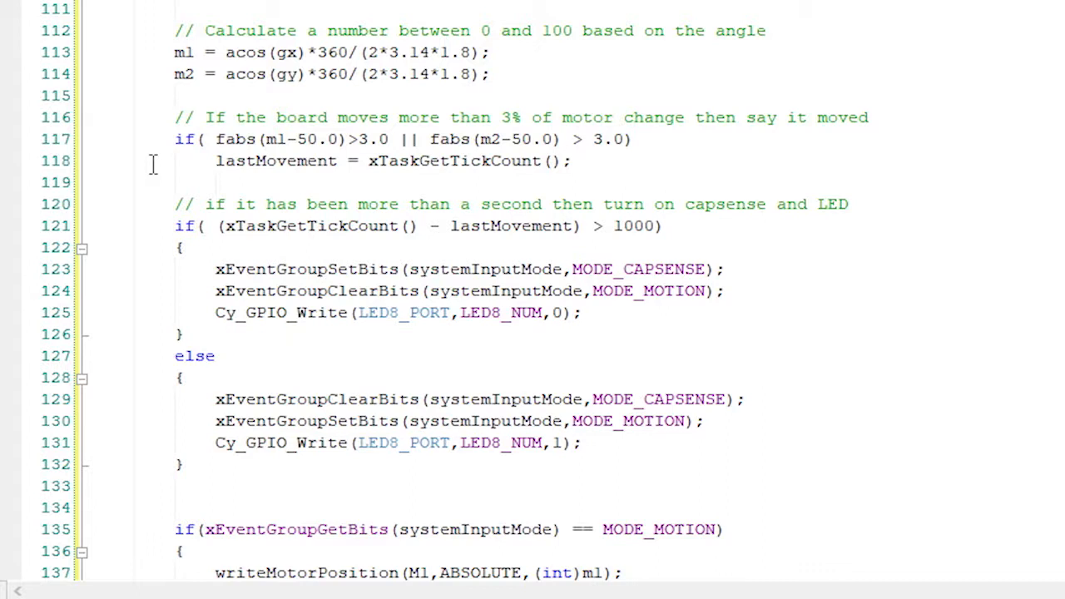
mouse_move(612, 236)
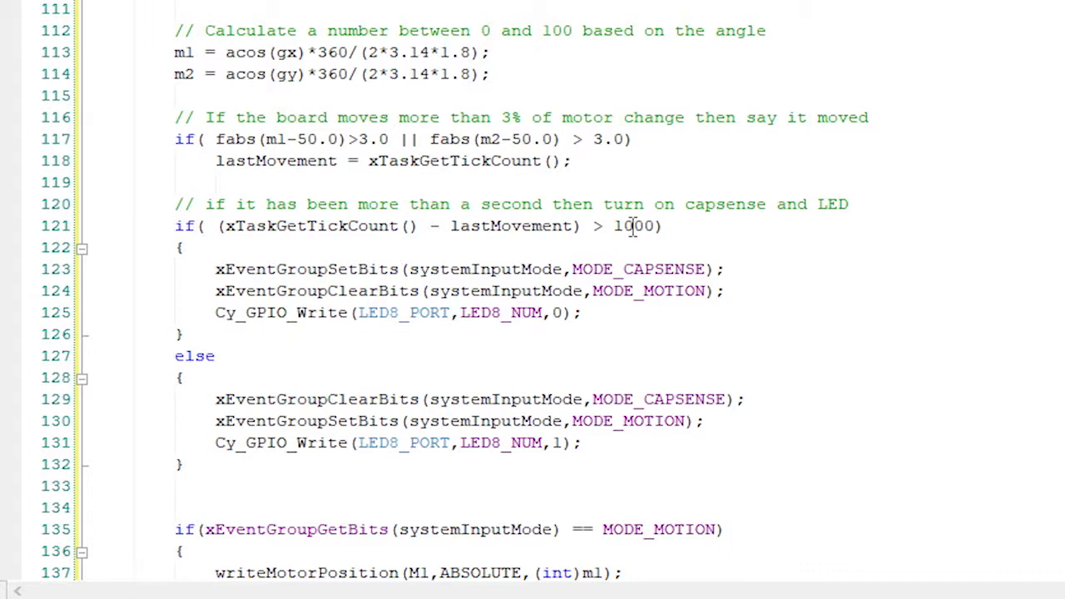
scroll(down, 3)
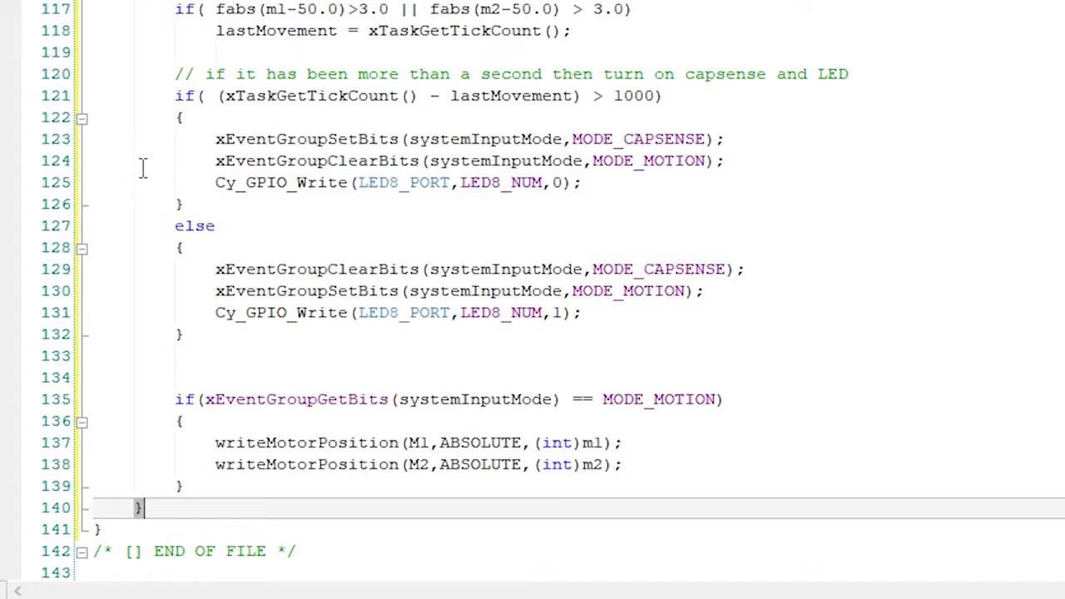
scroll(down, 3)
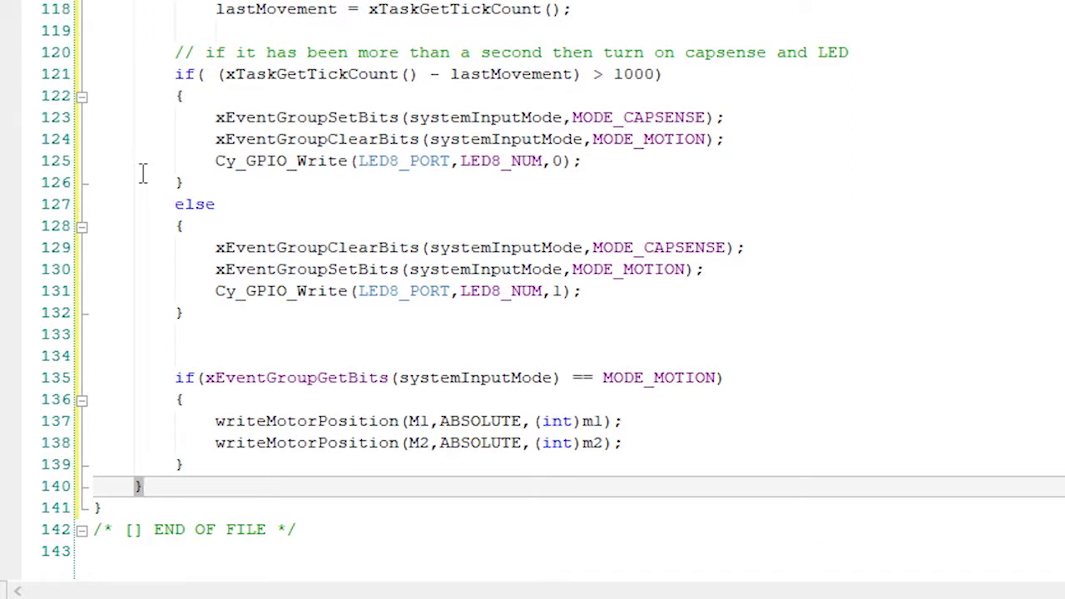
mouse_move(136, 293)
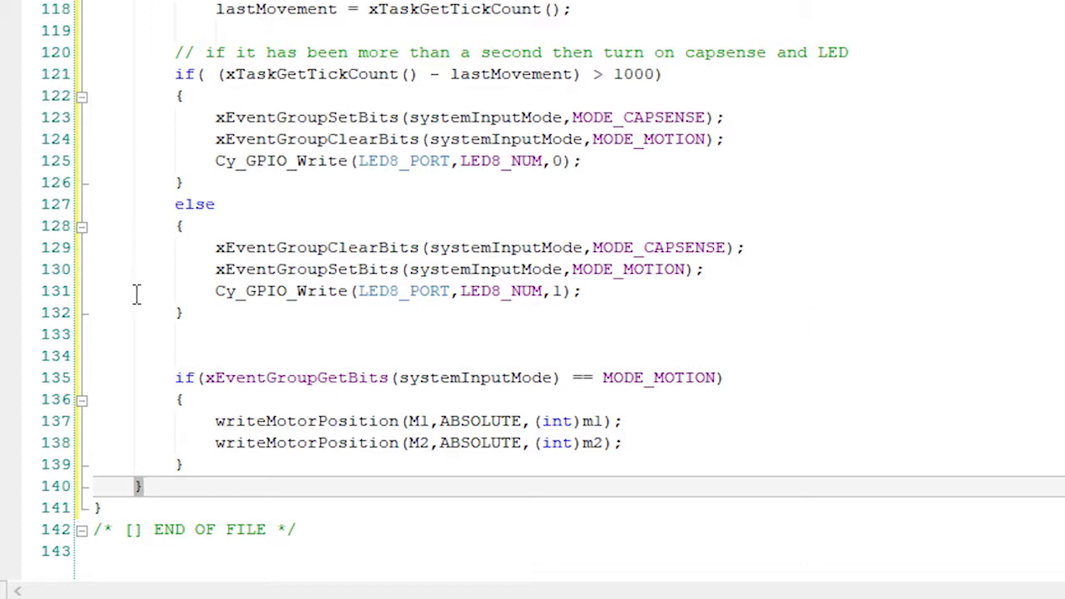
mouse_move(156, 334)
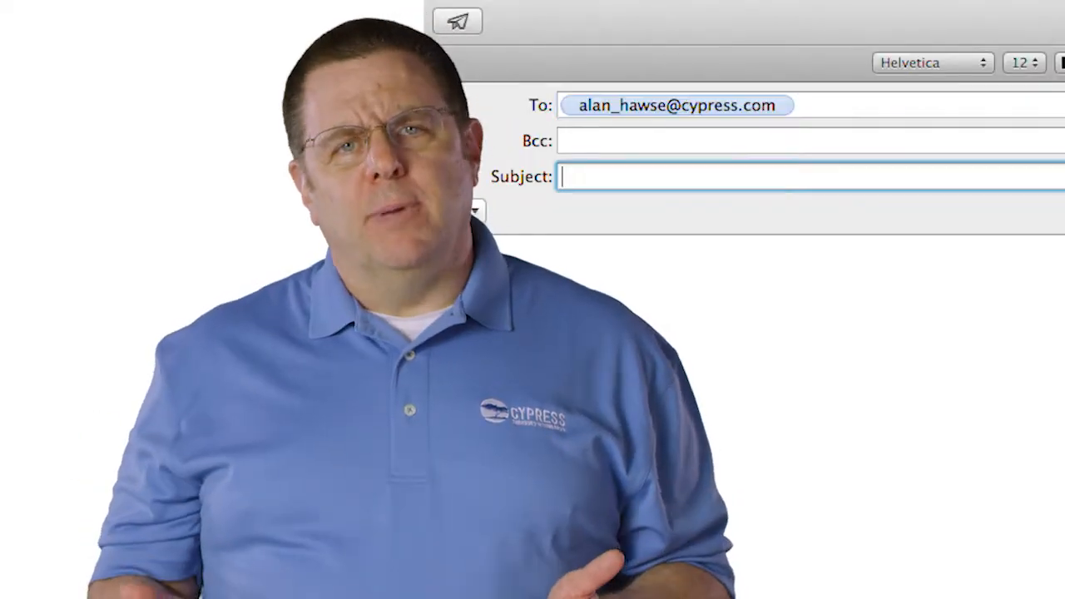
text(PSoC Crea)
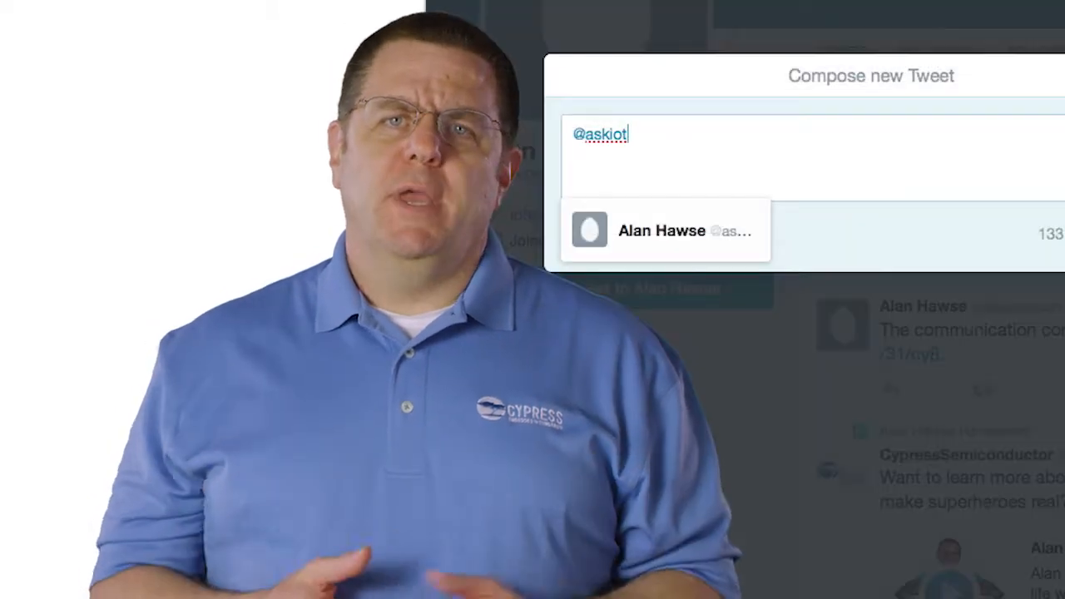
text(expert)
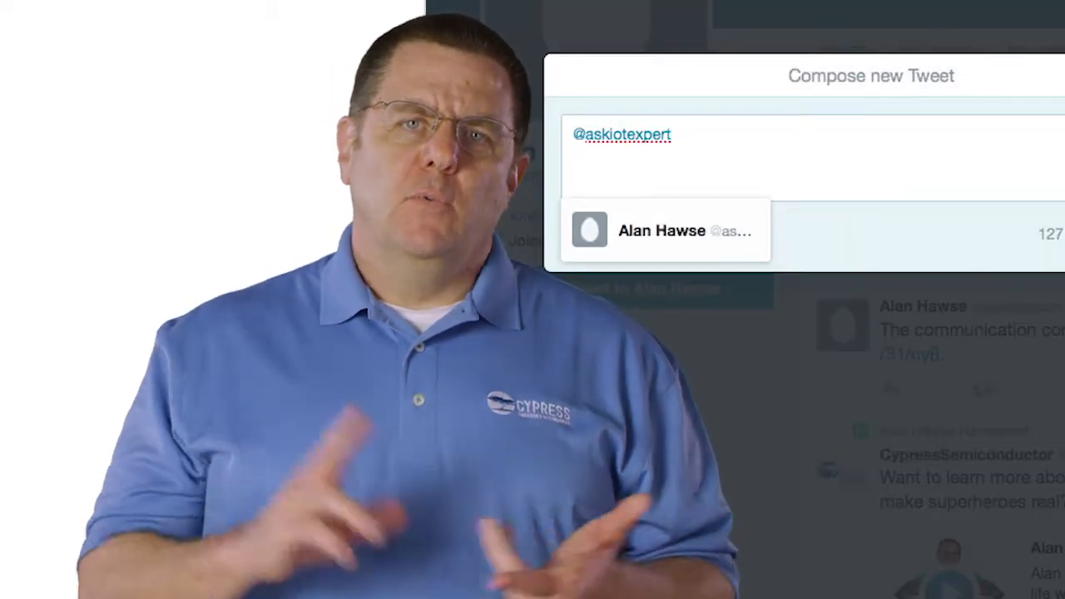